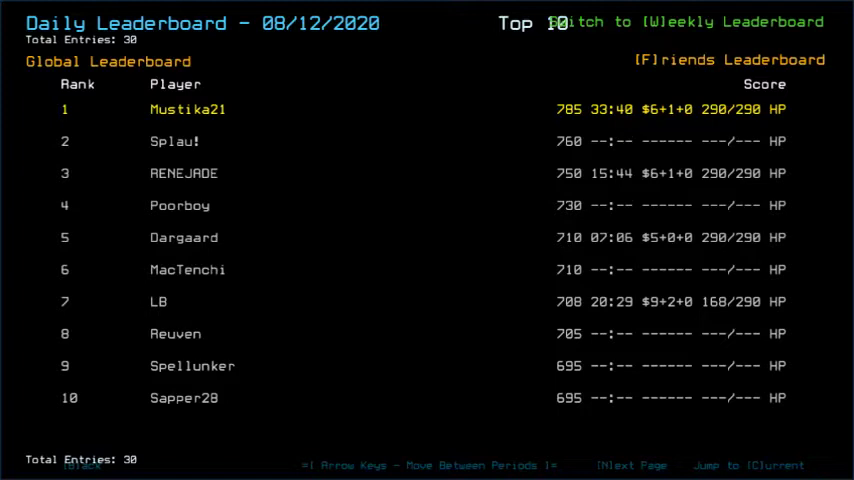
mouse_move(644, 344)
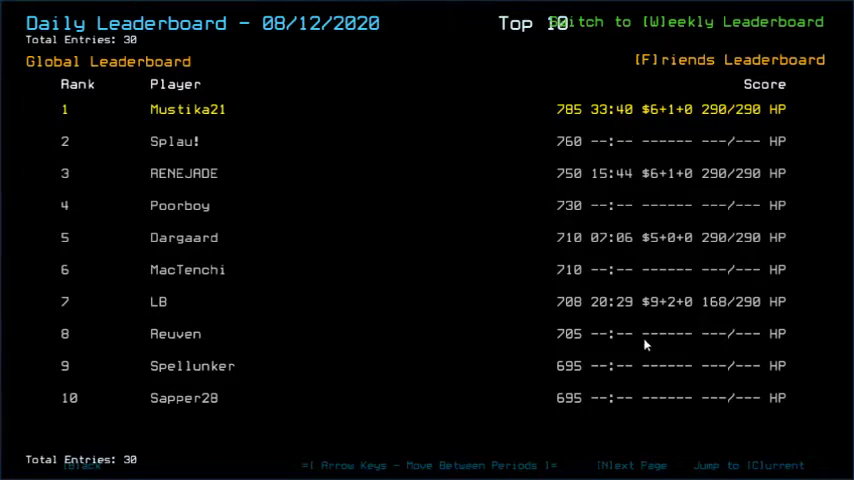
mouse_move(500, 216)
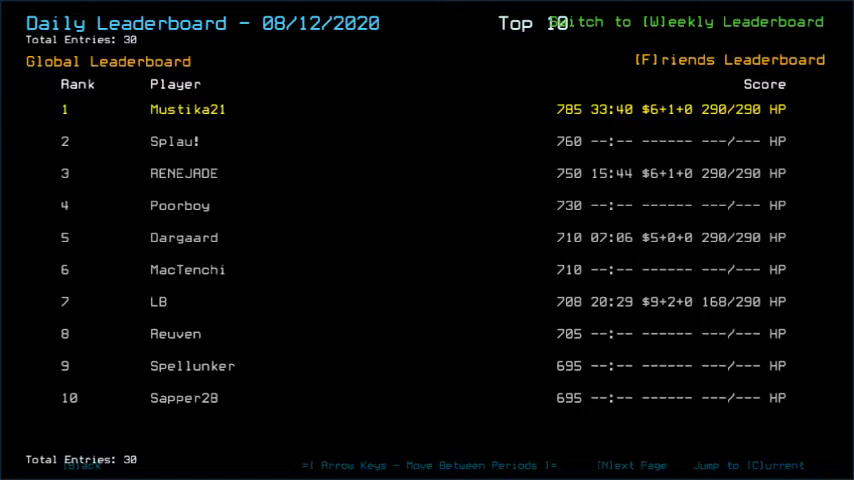
mouse_move(590, 96)
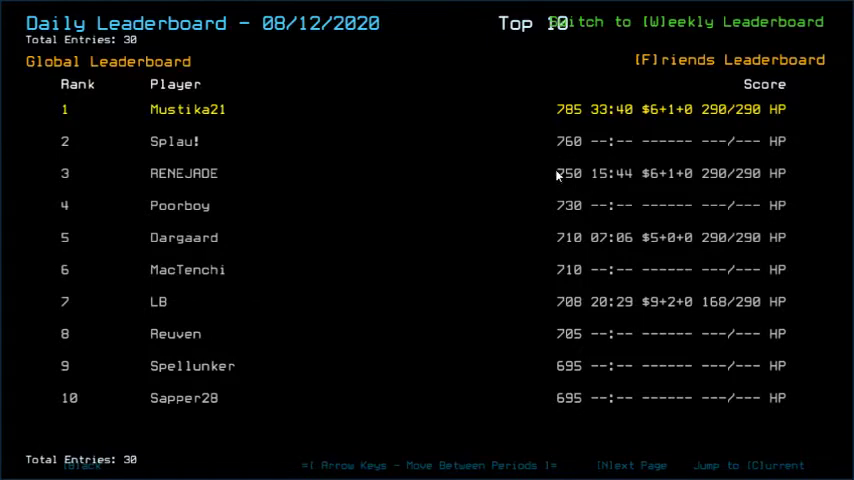
mouse_move(564, 164)
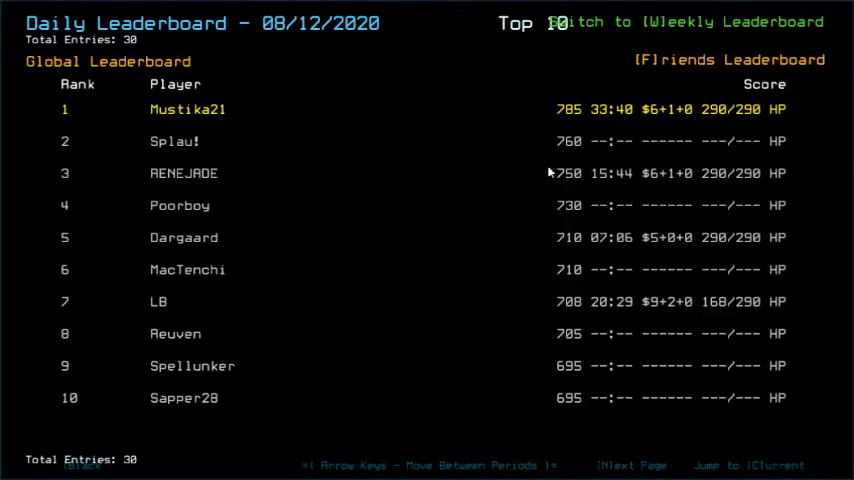
mouse_move(578, 188)
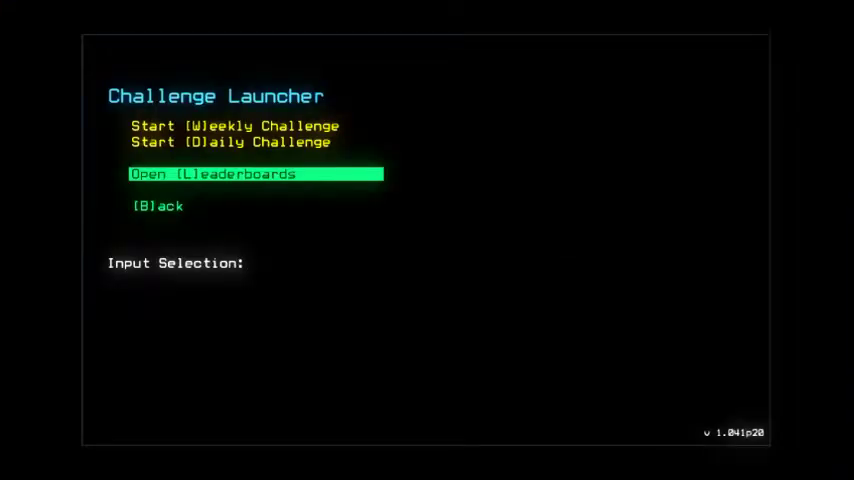
Start the daily challenge with the D command and dismiss the Options menu into the run
type("d")
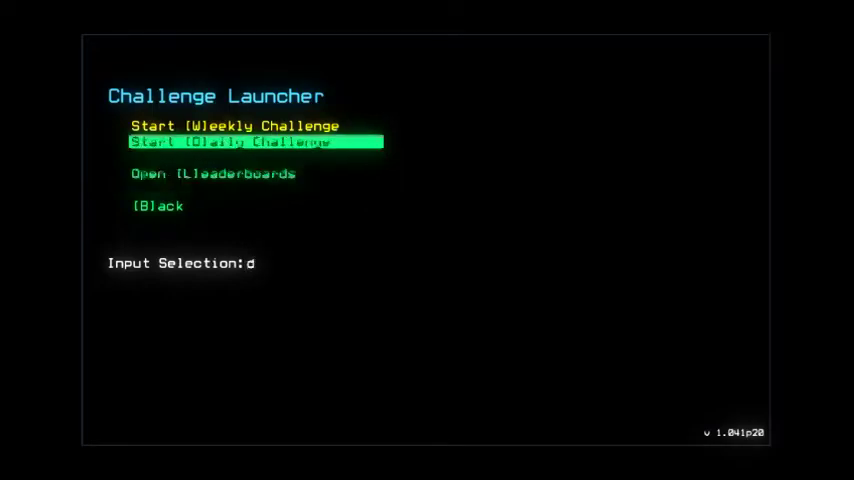
key("Return")
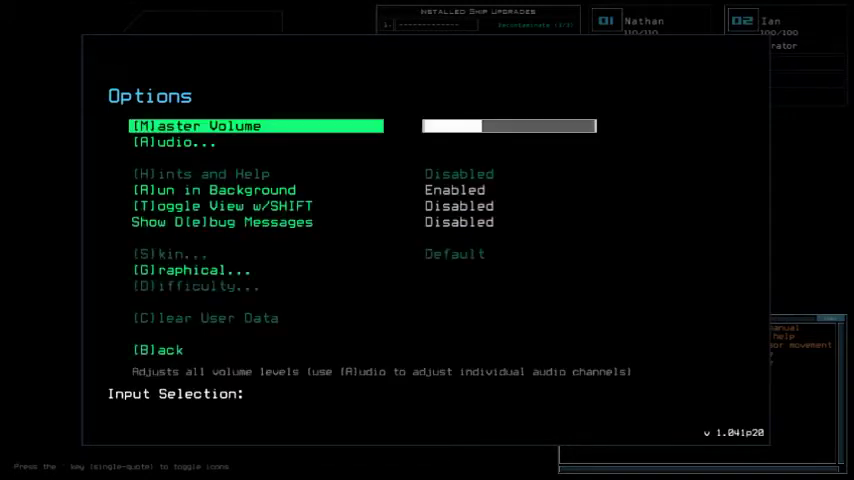
left_click(190, 270)
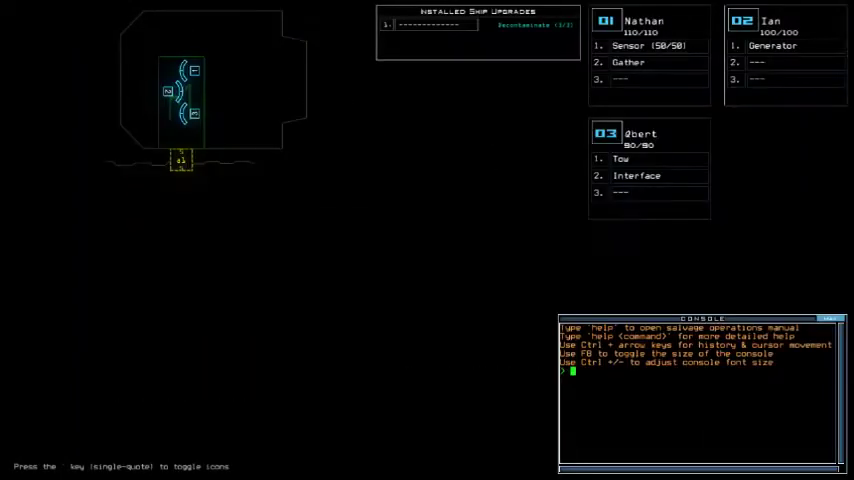
Check the ship and drone status with the status console command
type("status")
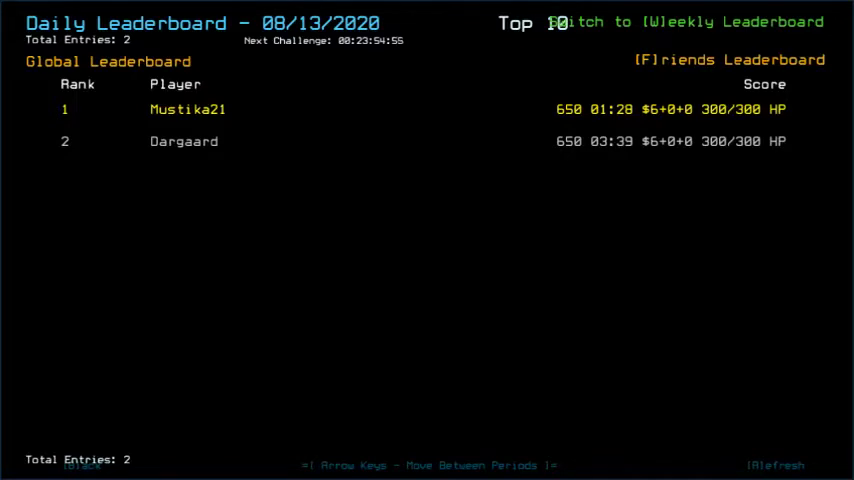
mouse_move(568, 292)
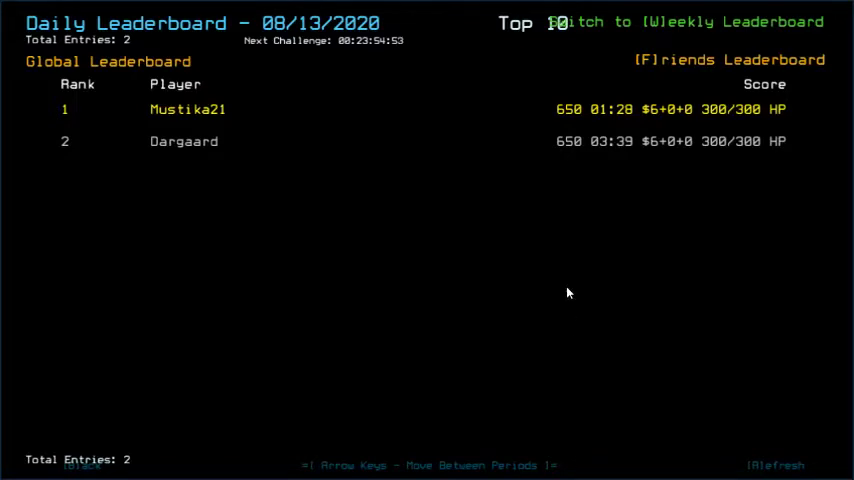